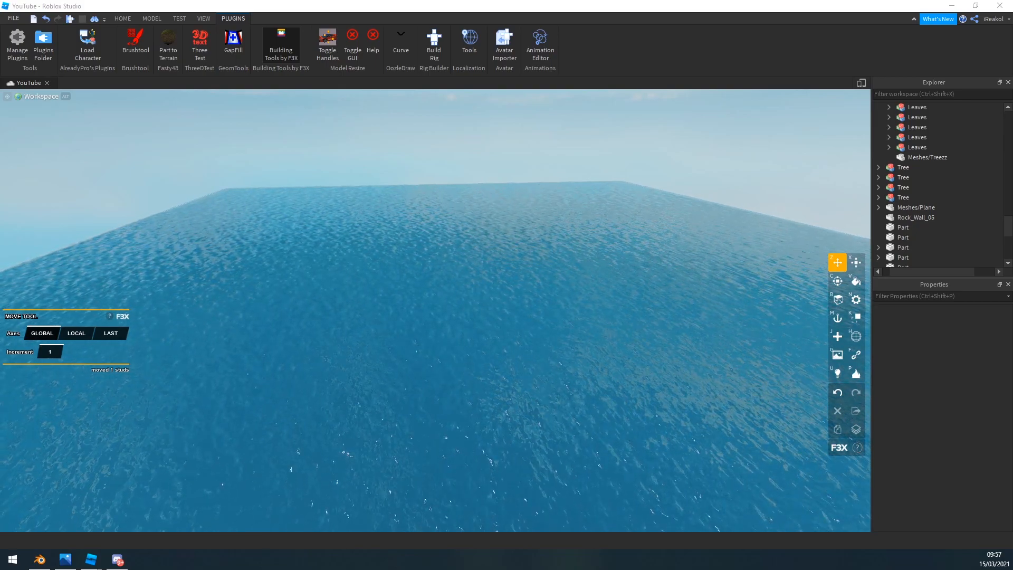
Open Discord's #media channel and scroll back to the gun model screenshots
click(89, 559)
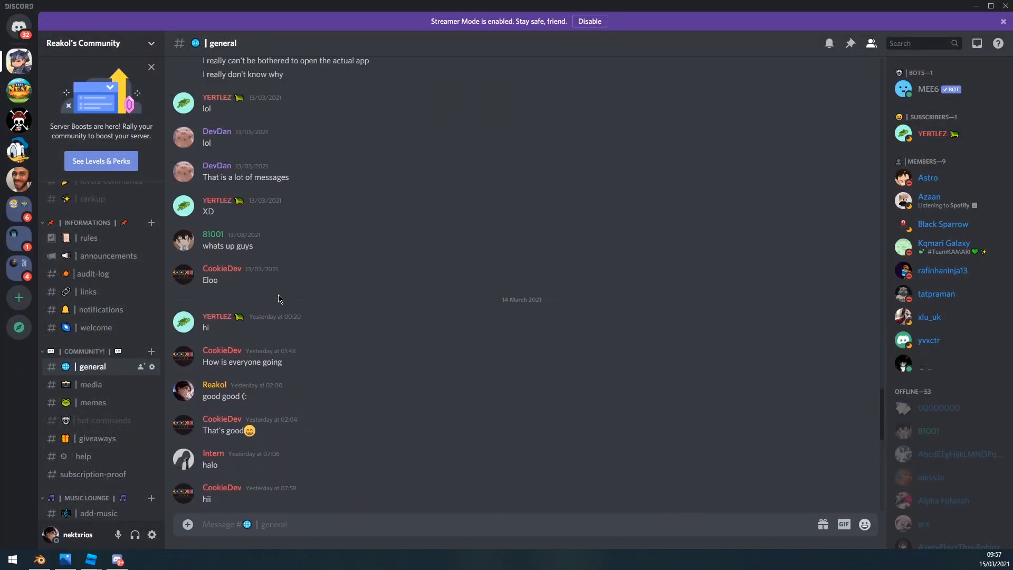
mouse_move(294, 272)
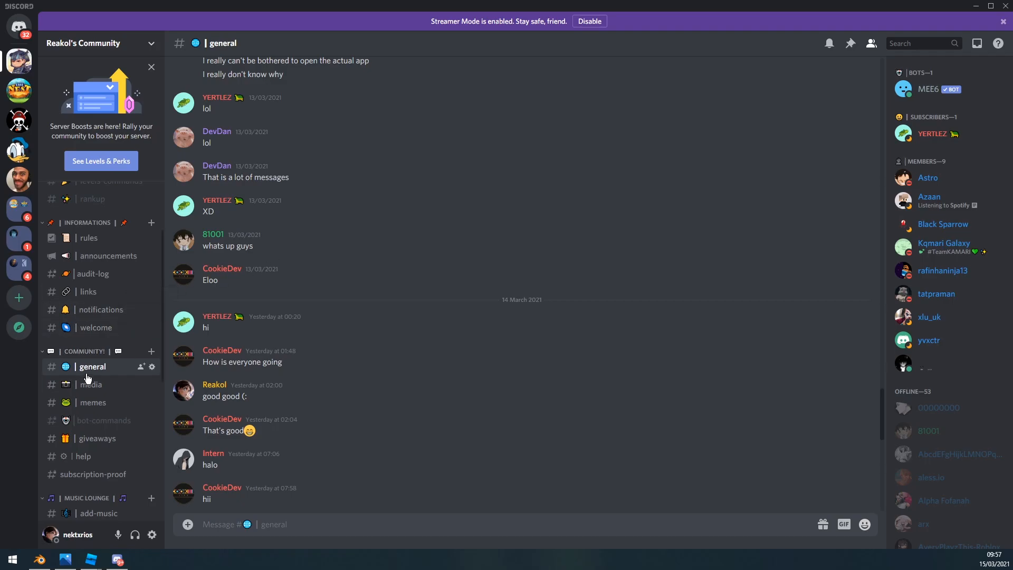
click(91, 384)
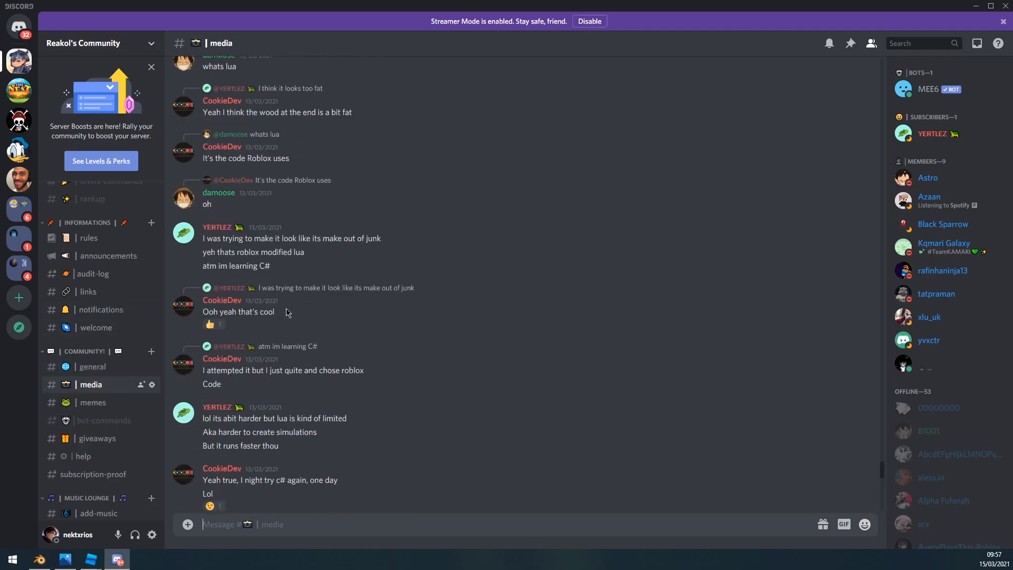
scroll(up, 3)
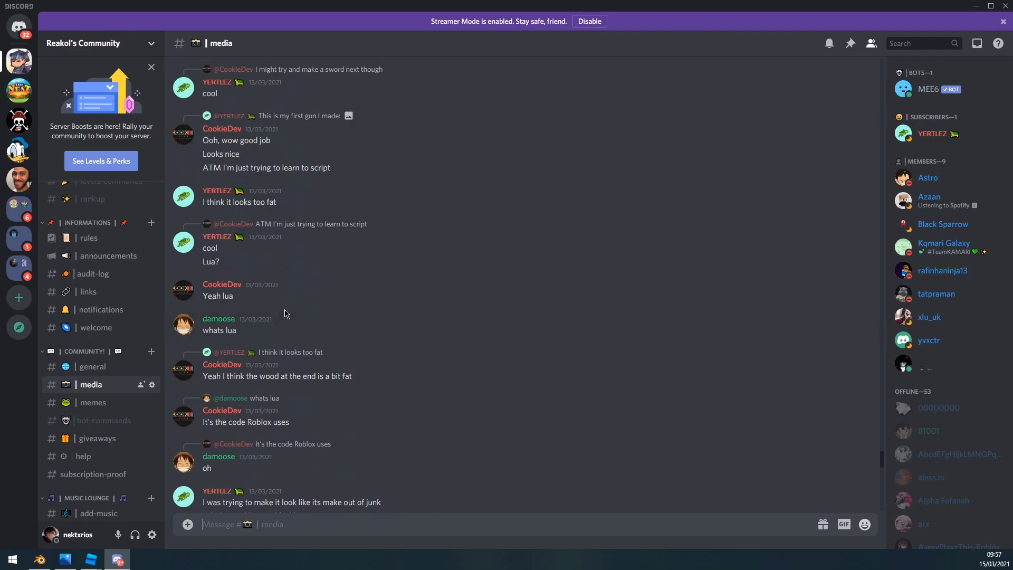
scroll(up, 3)
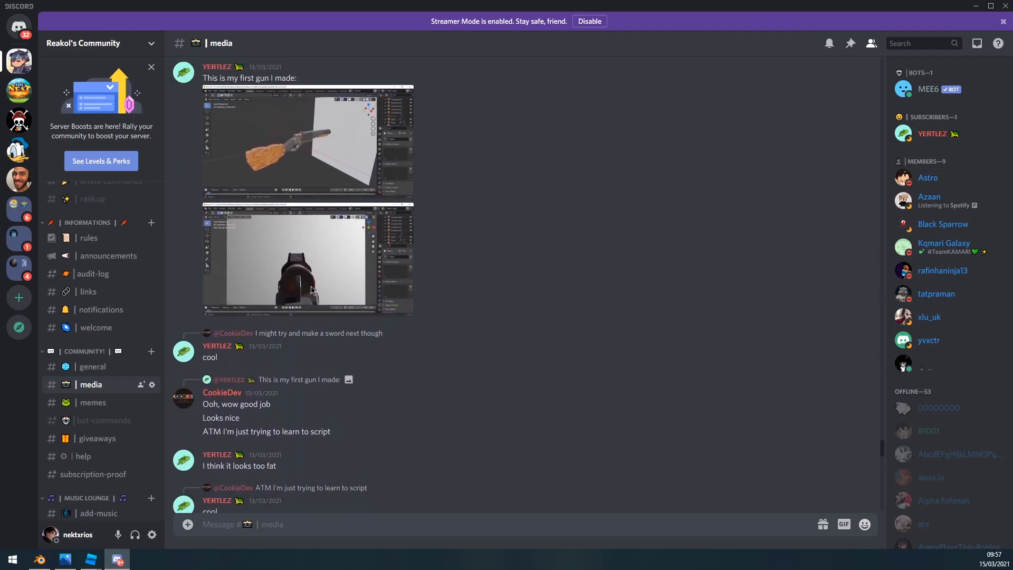
scroll(up, 3)
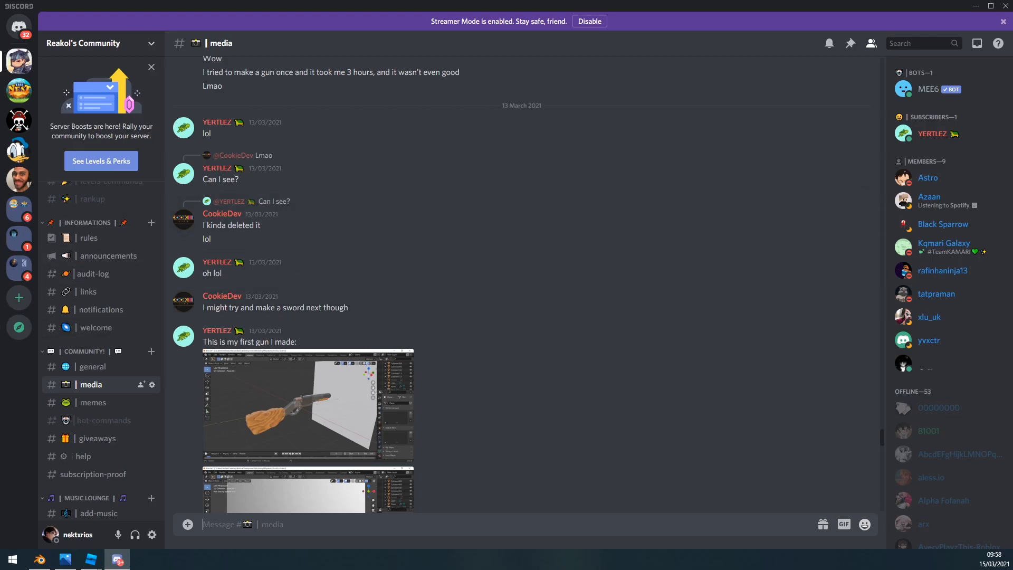
Switch back to Roblox Studio from the taskbar
click(92, 559)
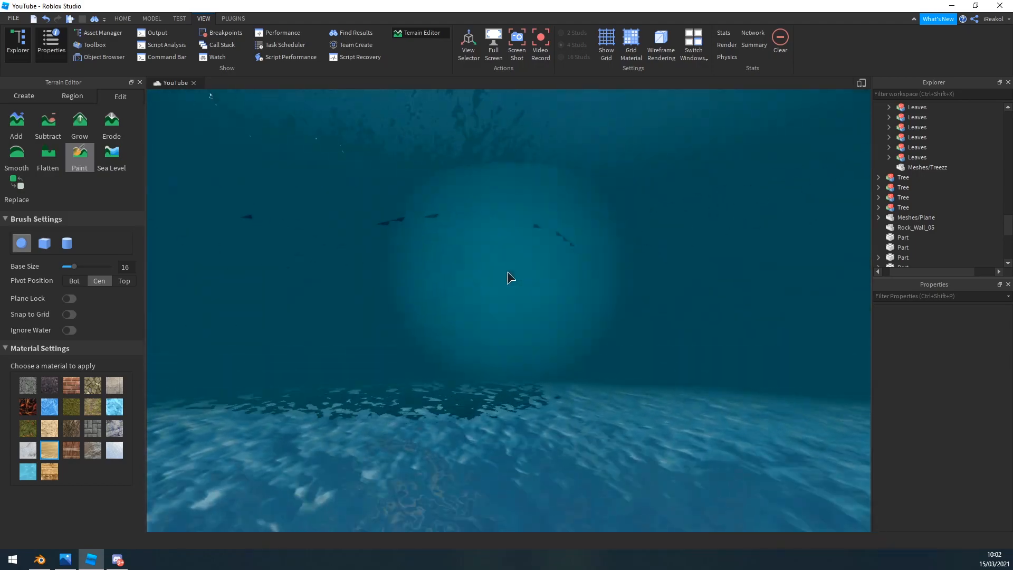
Fly the camera up out of the water to view the sand island
click(507, 281)
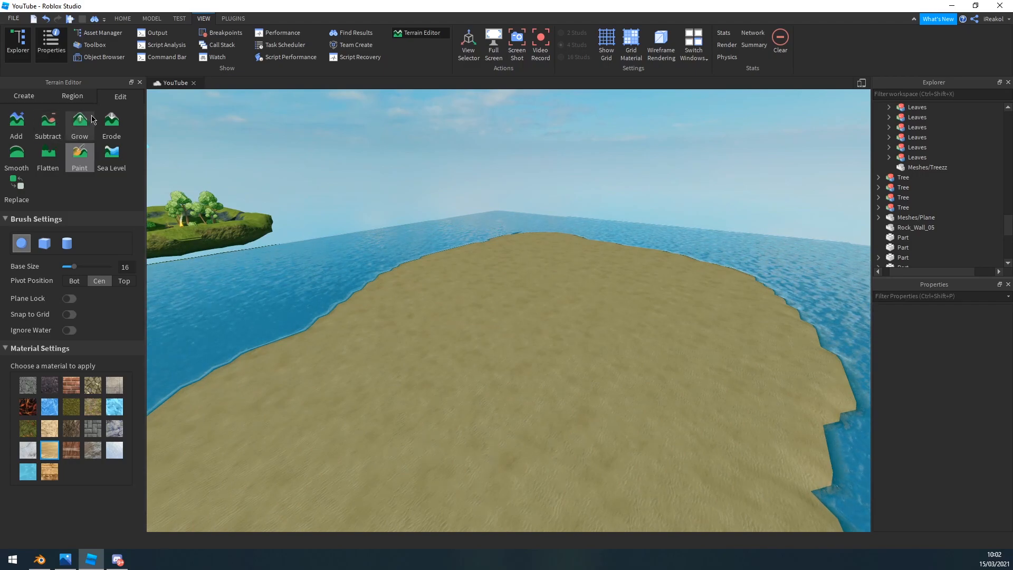
Grow a grassy hill with a rock-painted cliff face on the sand island
click(80, 123)
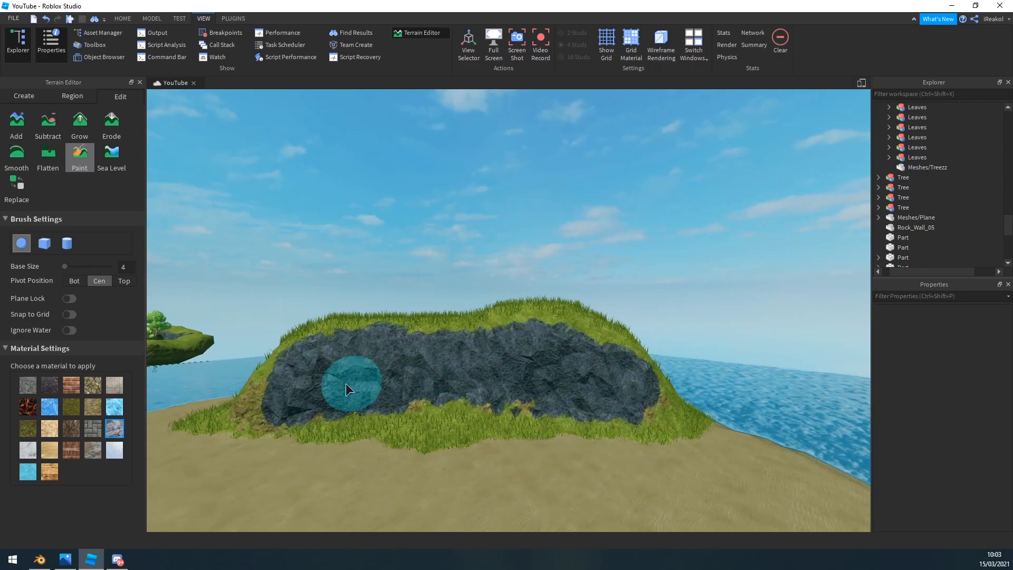
click(232, 18)
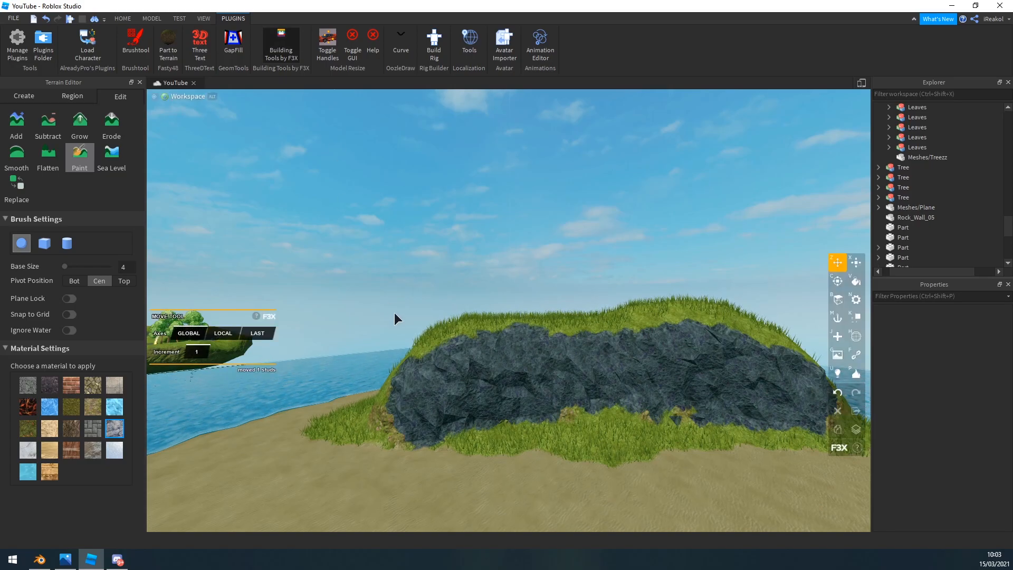
mouse_move(419, 443)
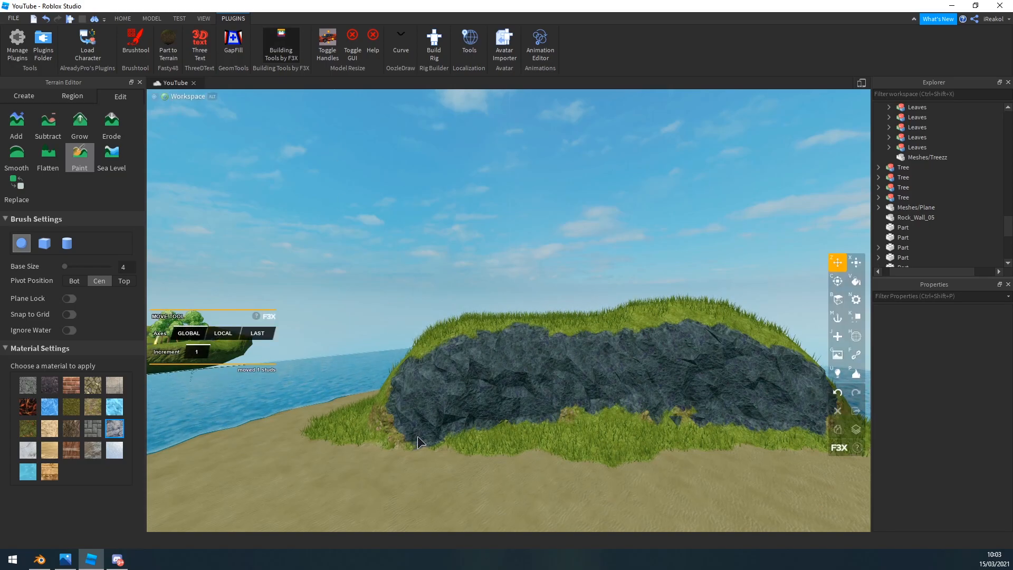
Place several Rock_Wall_05 models along the base of the cliff
scroll(down, 3)
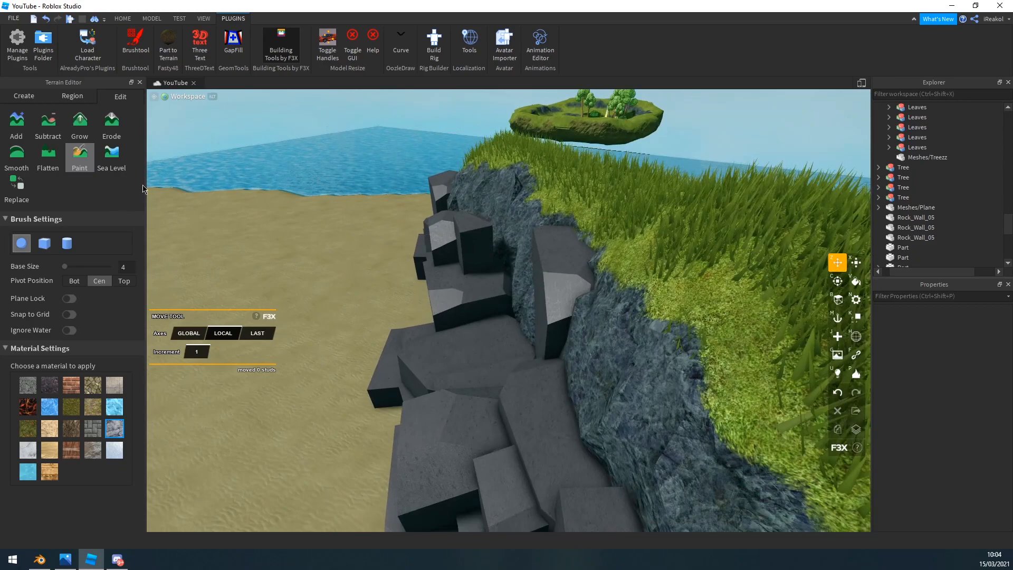
Select the Flatten tool and brush the sand beside the rock wall
click(80, 123)
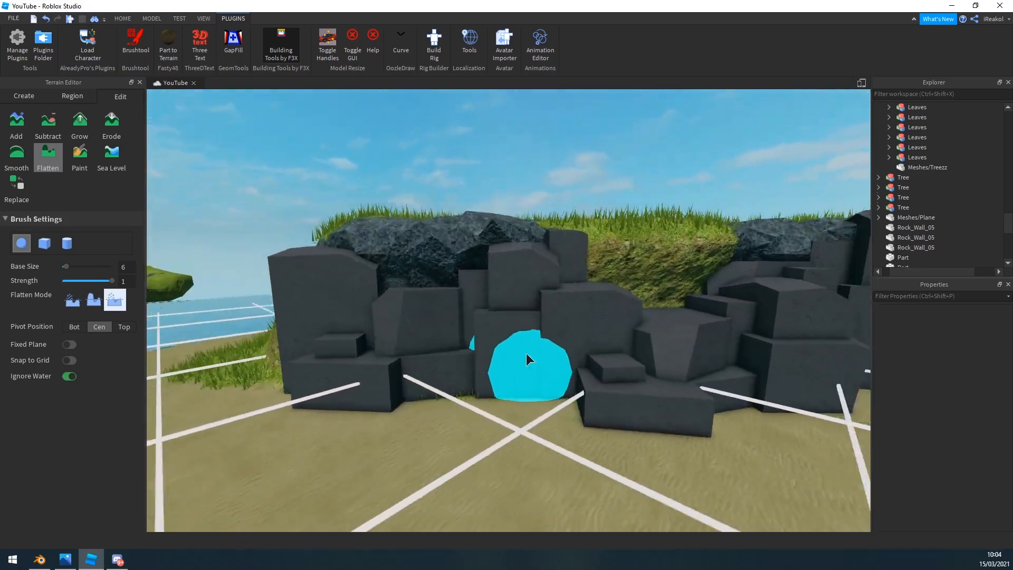
Grow a tall grass-topped pillar from the sand with Base Size 10
click(80, 123)
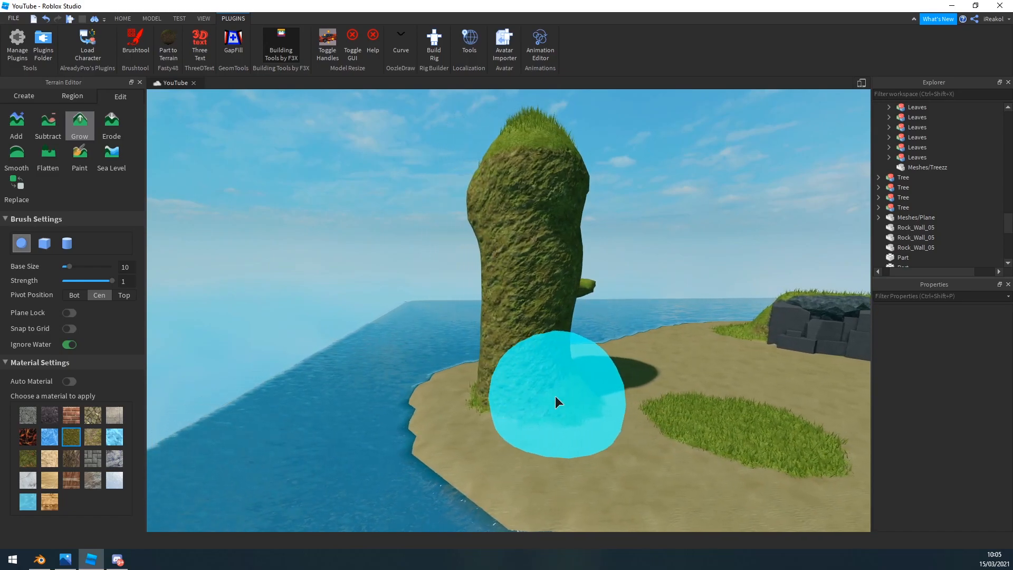
Flatten the pillar's top and smooth its rough rocky sides
click(47, 156)
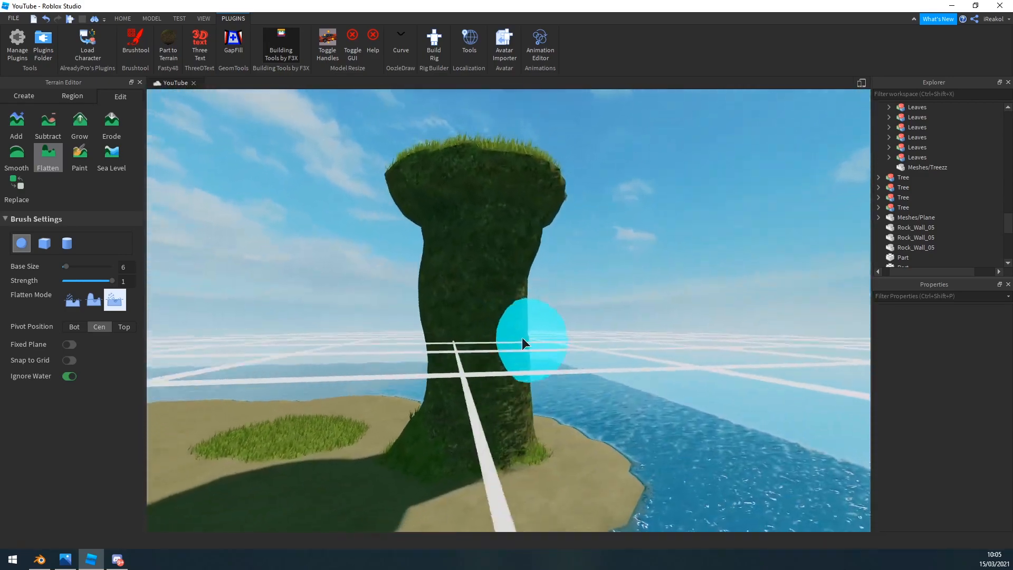
click(80, 123)
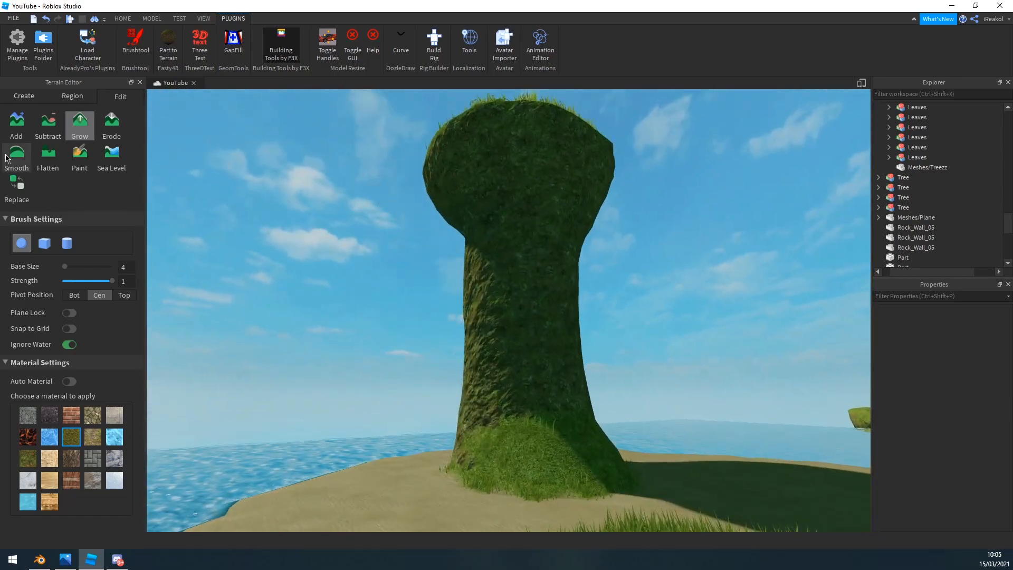
click(17, 155)
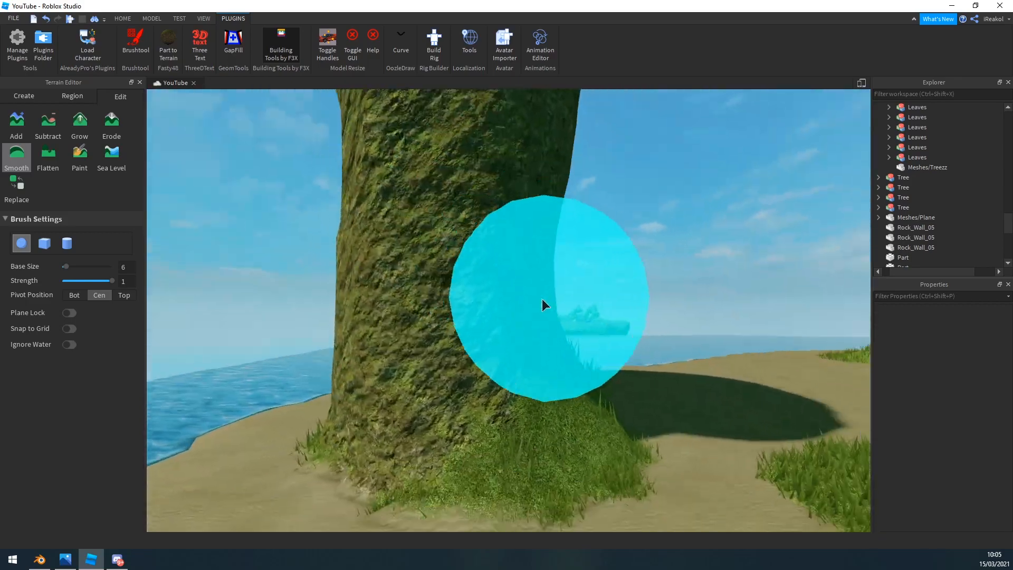
click(80, 123)
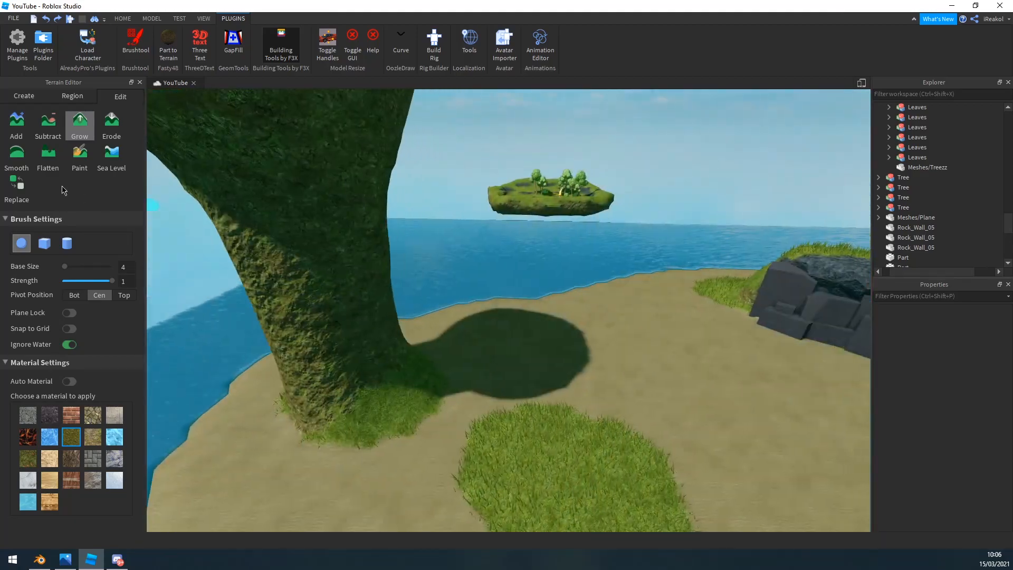
Grow a grassy bridge from the pillar top, flatten it, and smooth the joint
click(17, 155)
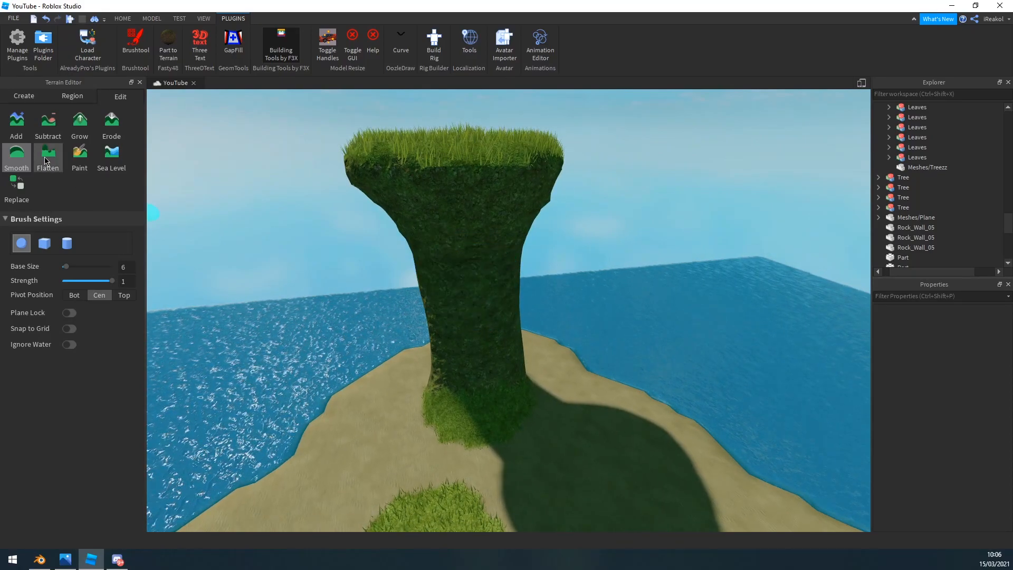
click(47, 157)
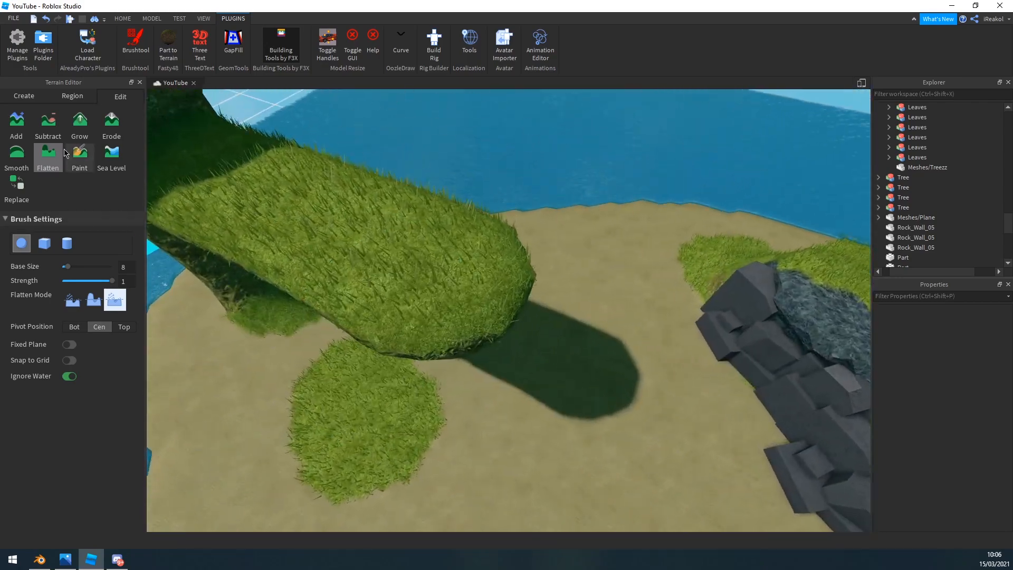
click(79, 121)
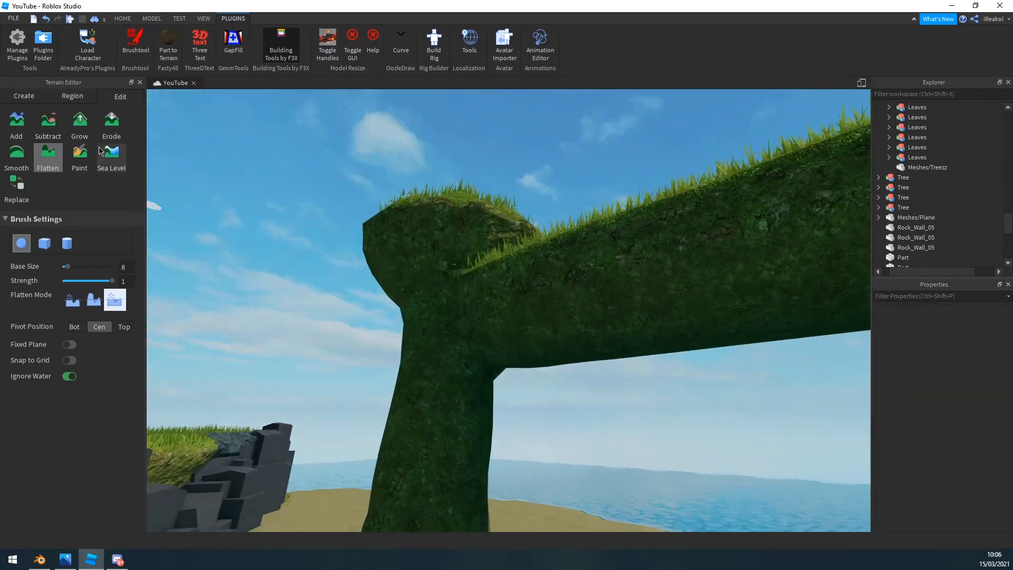
click(80, 123)
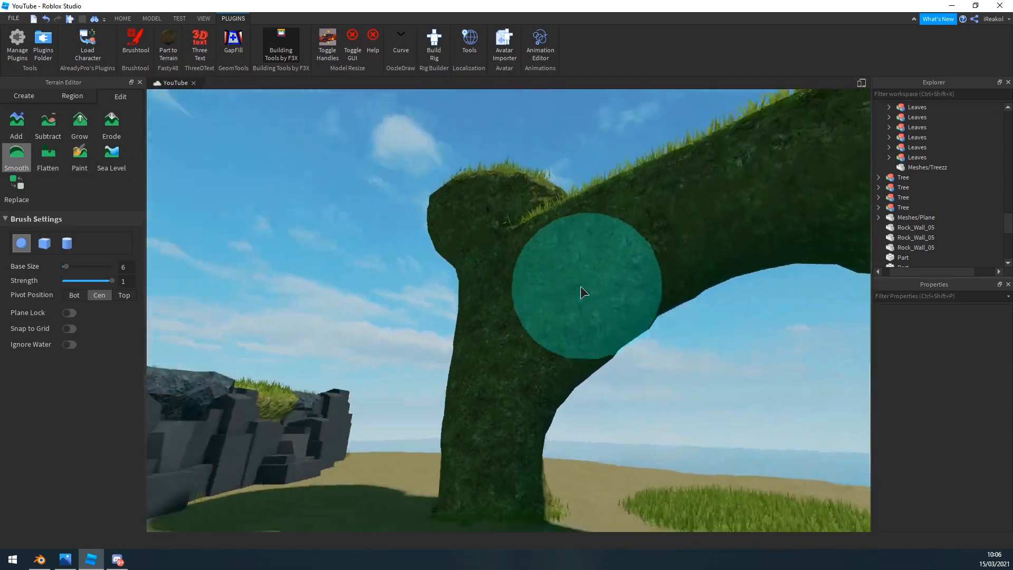
Paint the arch sides with a dark rock material and collapse Workspace in Explorer
click(79, 155)
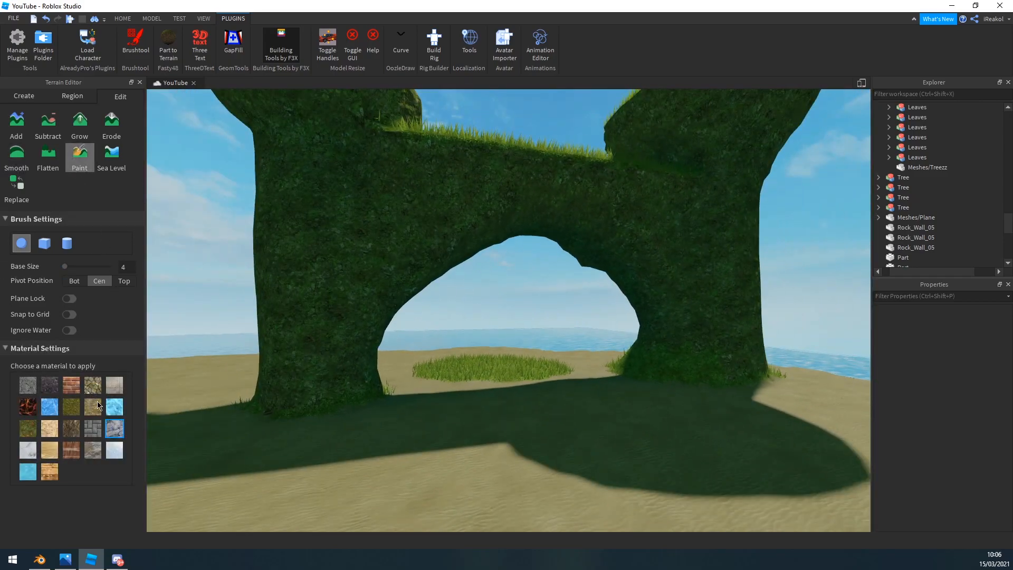
click(349, 242)
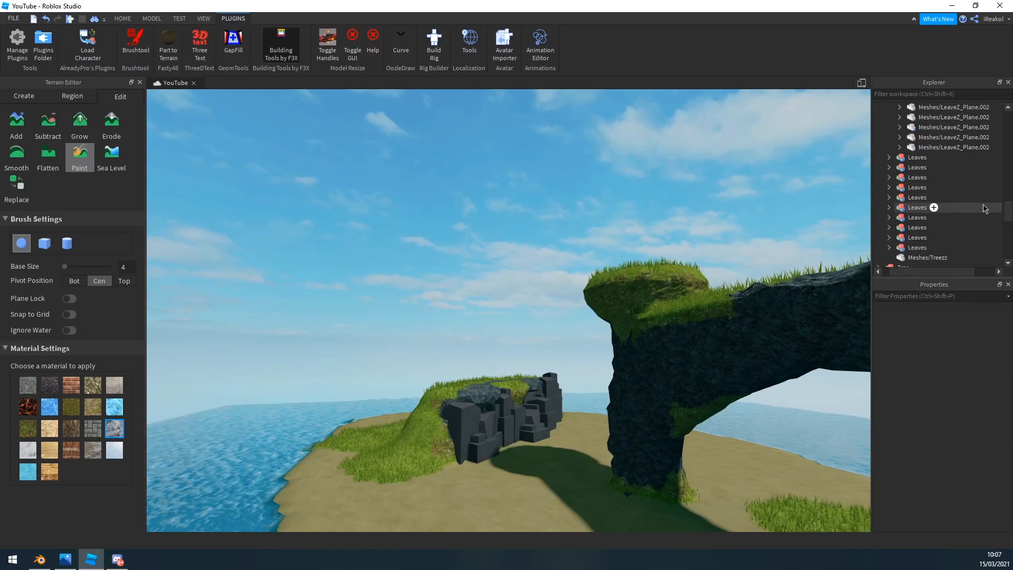
scroll(up, 3)
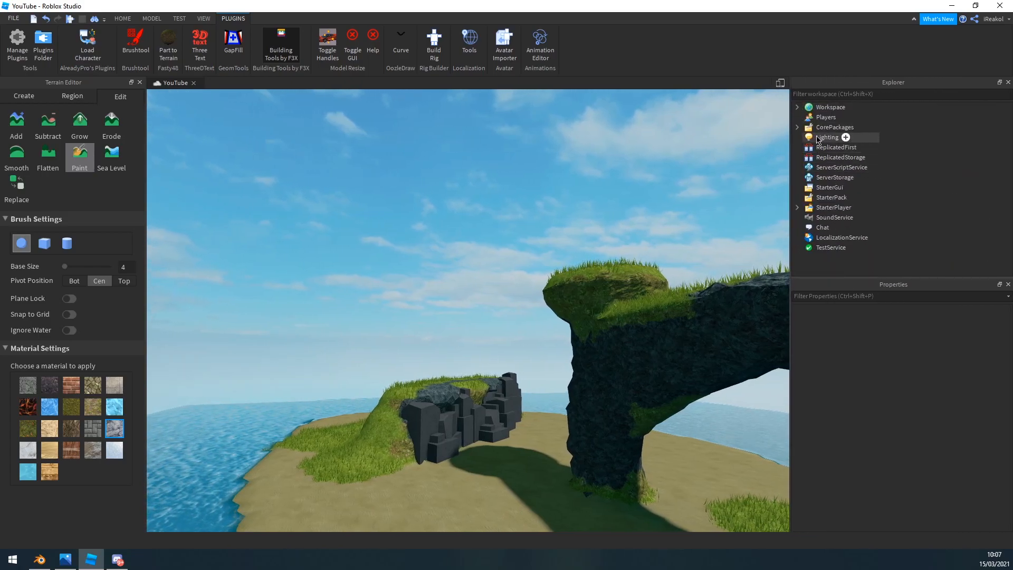
Add a Sky and a SunRays effect (Intensity 0.25) under Lighting, then return to terrain flattening
click(846, 138)
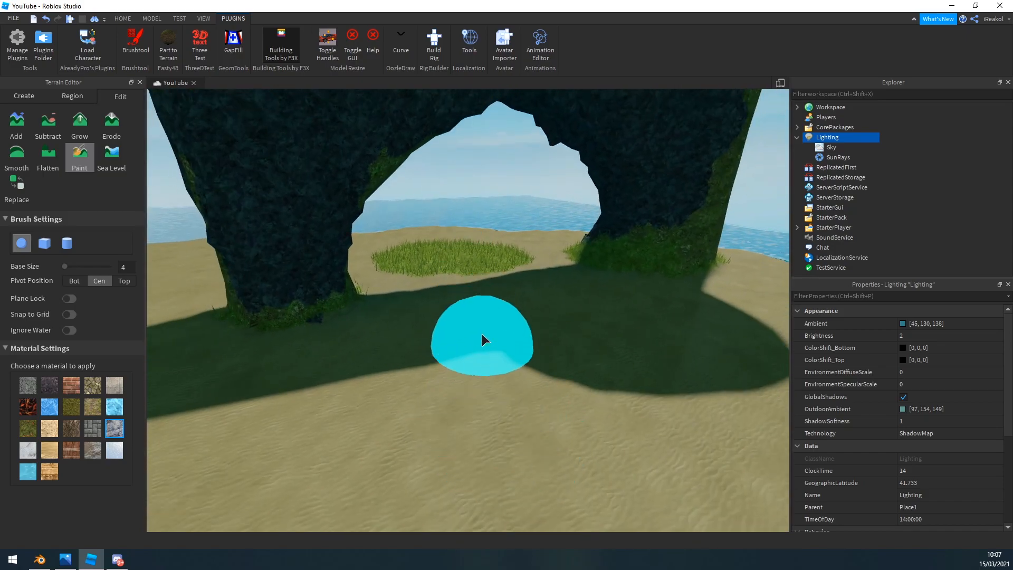
click(838, 157)
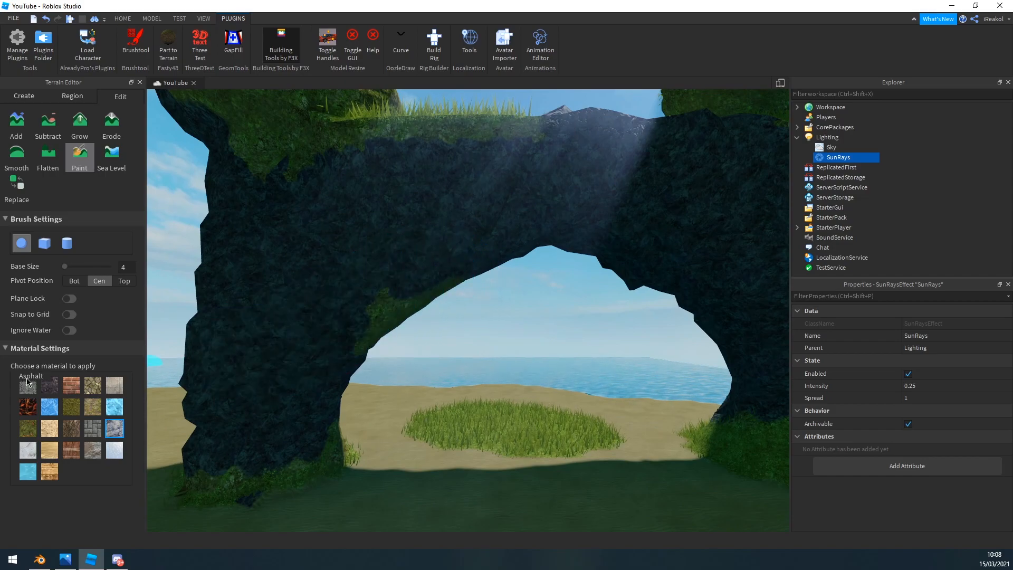
click(48, 155)
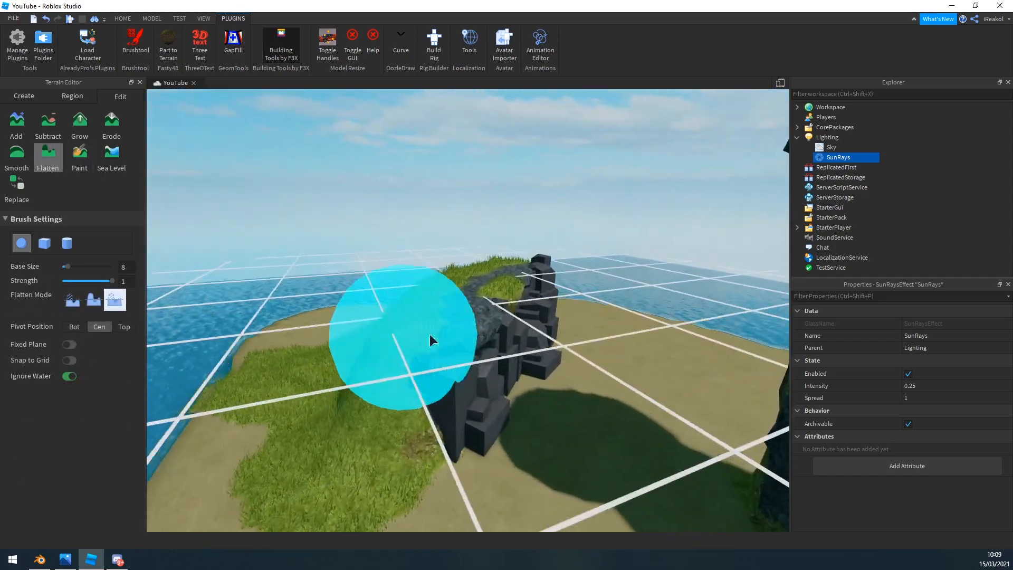